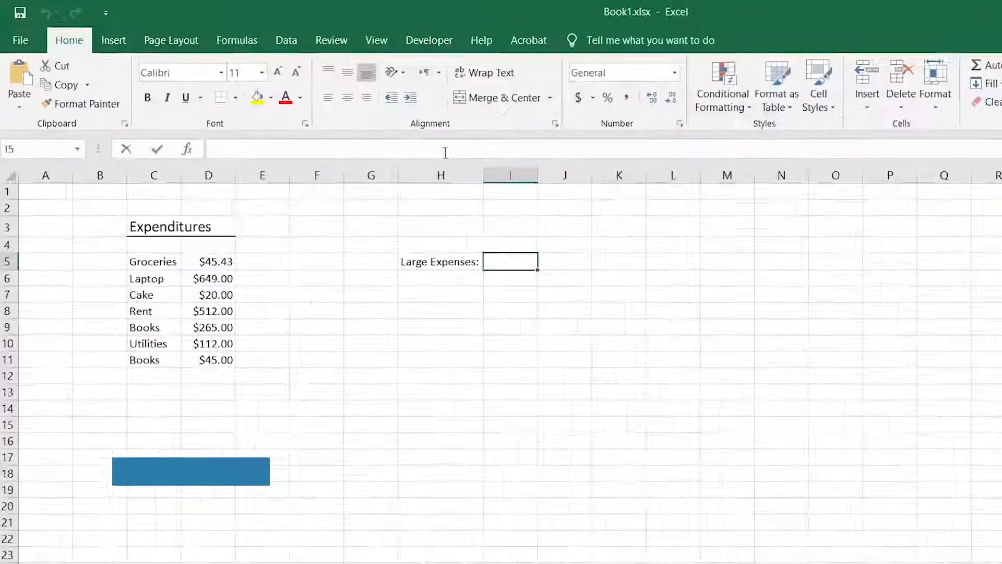
pyautogui.write('=COUNTIF(D5:D11')
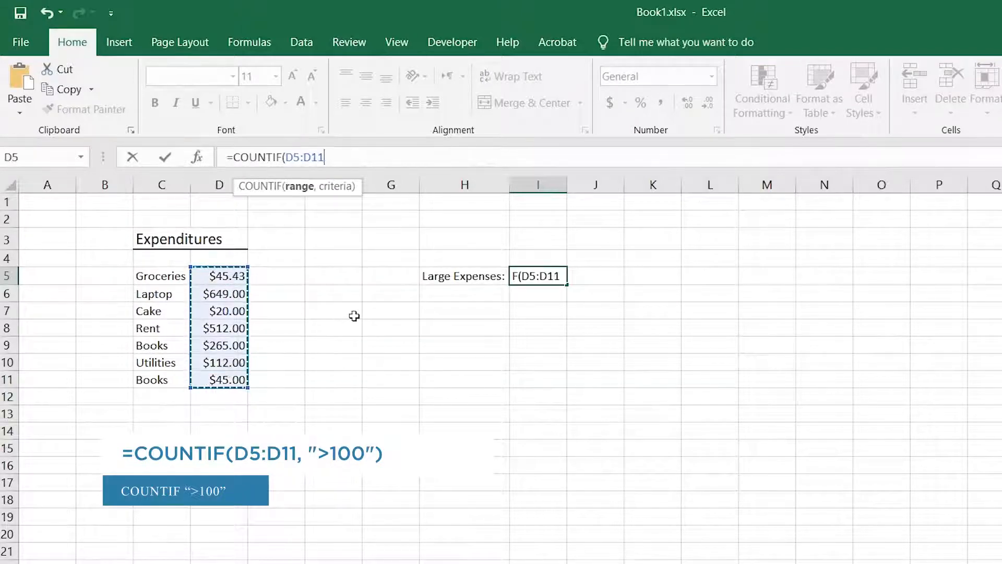
pyautogui.write(',">100")')
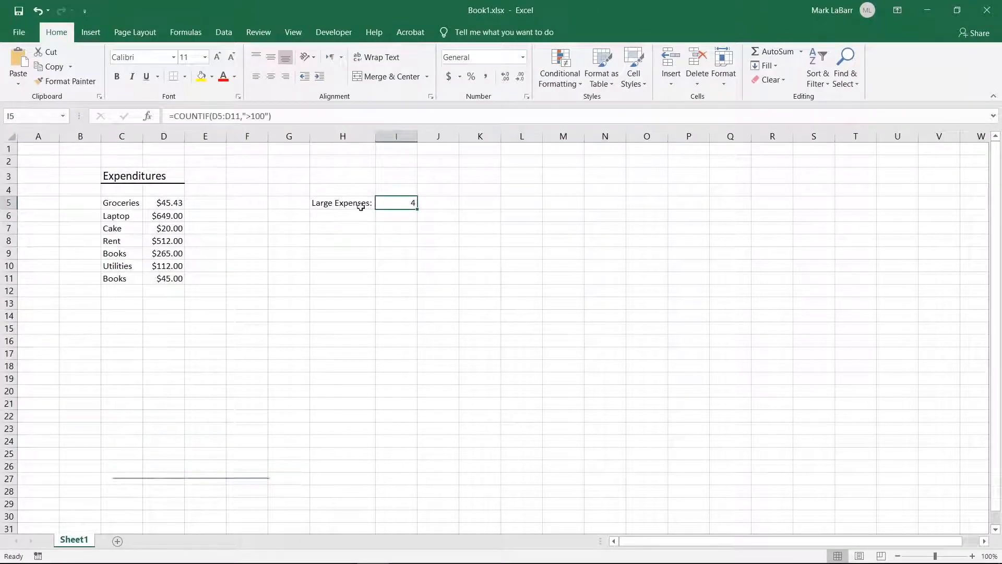
pyautogui.moveTo(221, 116)
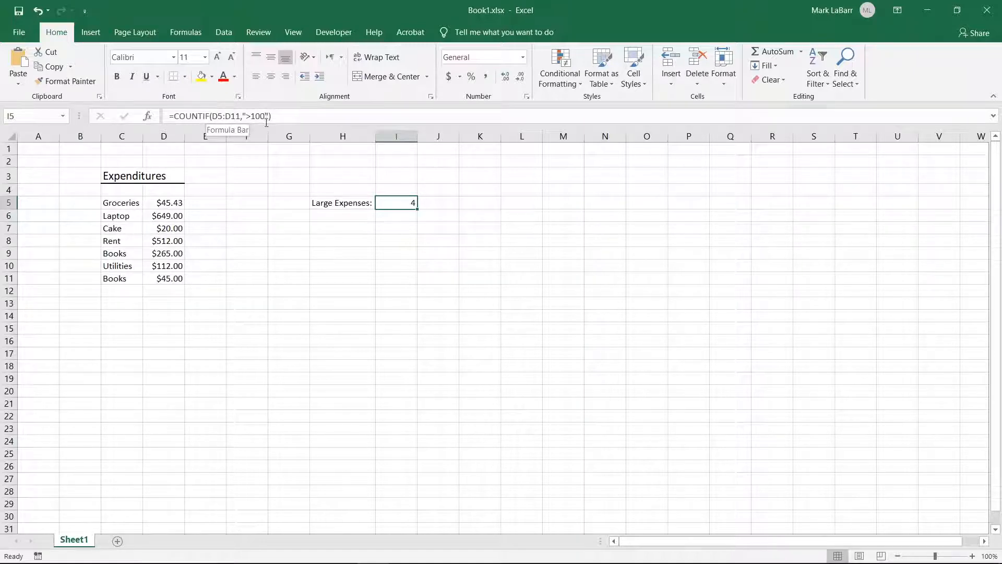
pyautogui.moveTo(265, 135)
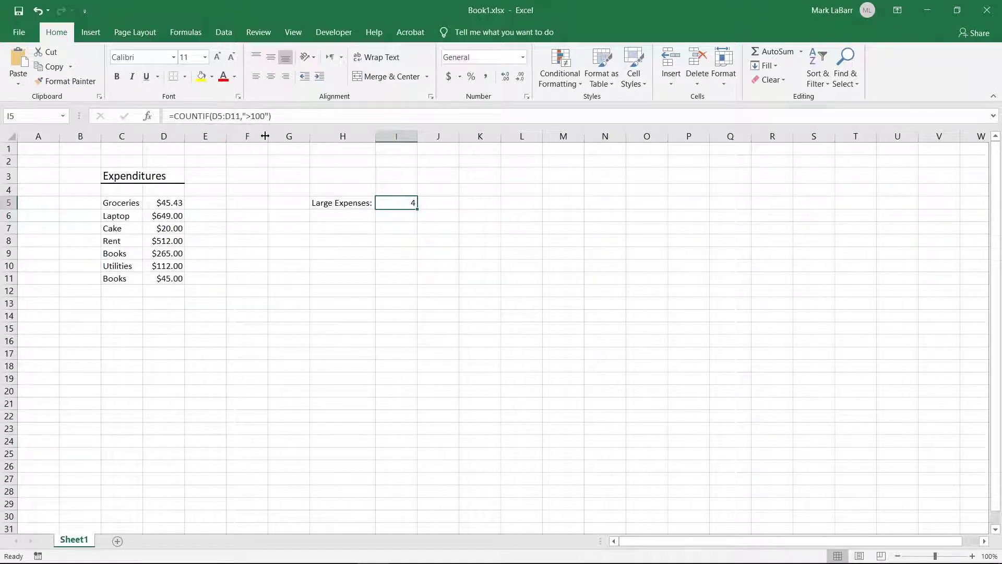
pyautogui.moveTo(410, 213)
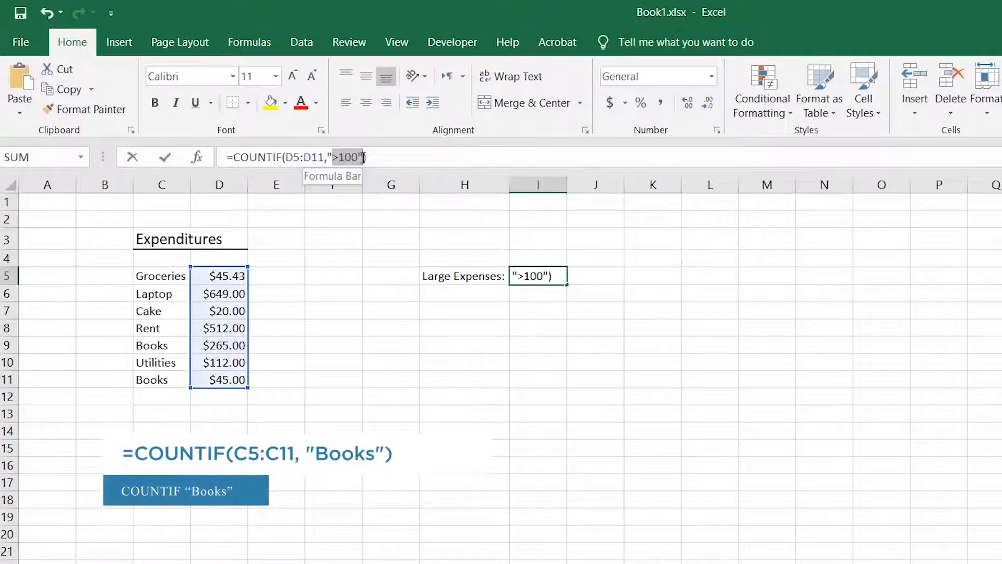
pyautogui.write('Books')
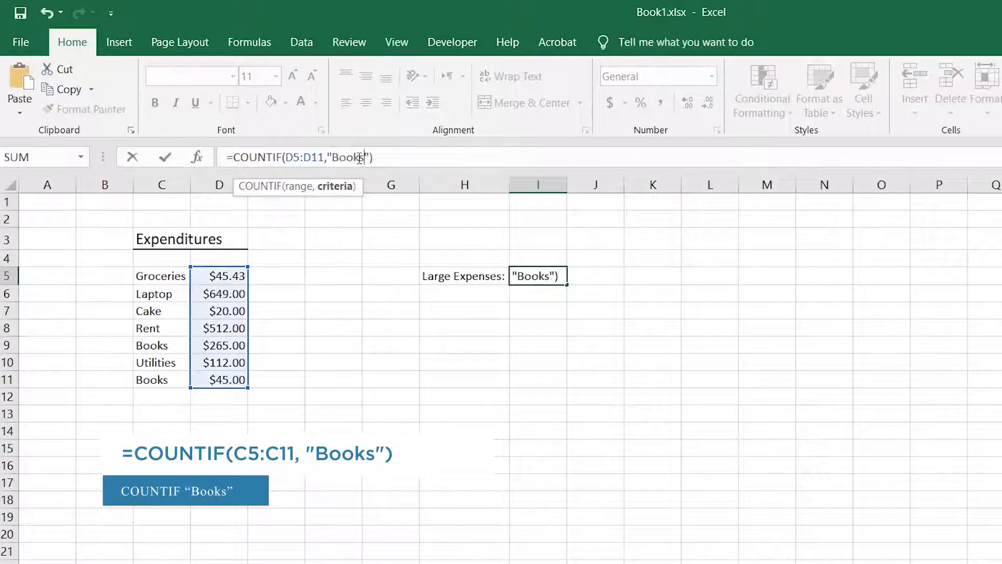
pyautogui.moveTo(256, 221)
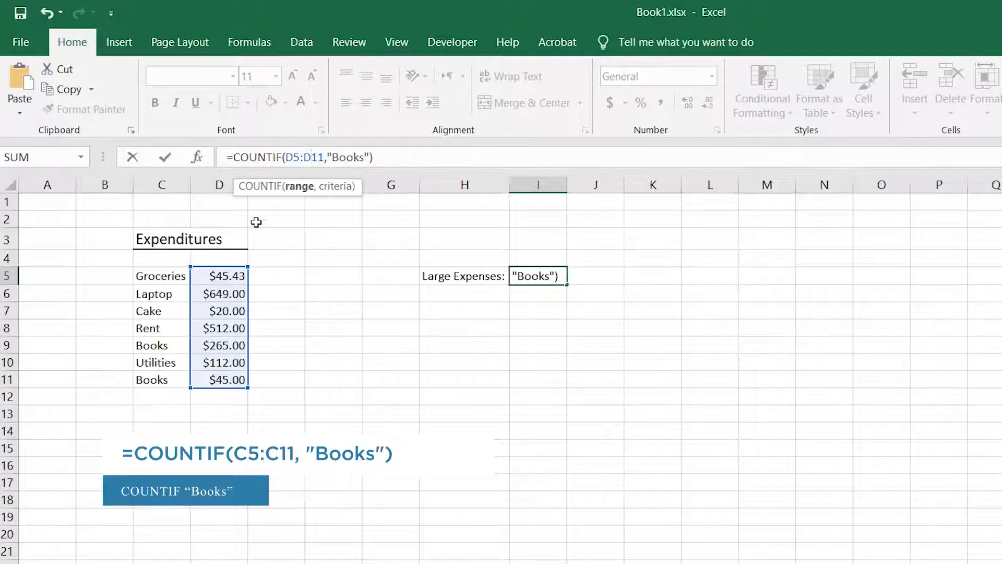